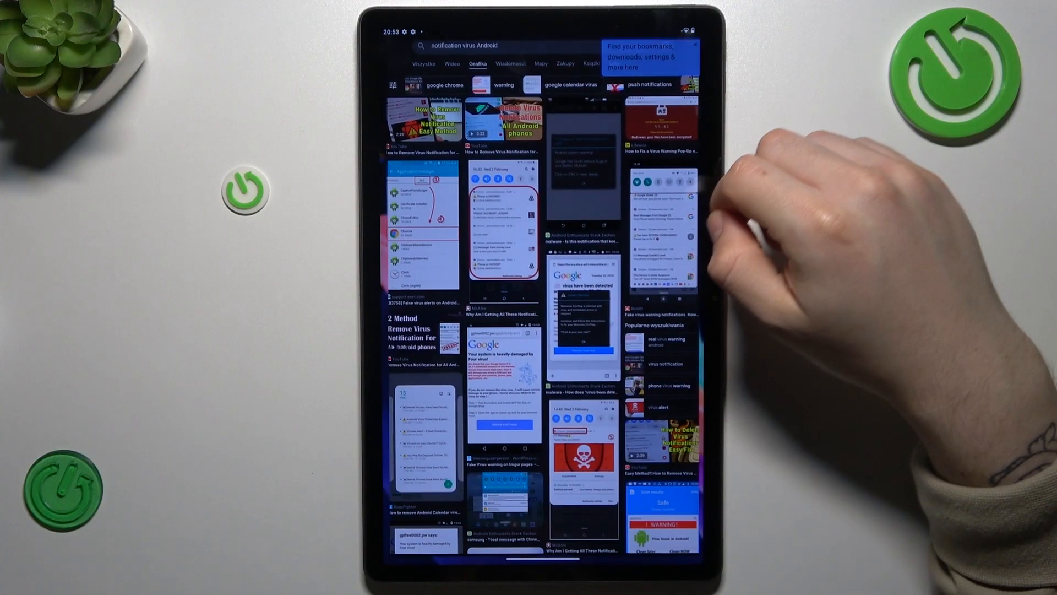
Step: Leave the virus-notification image results and open the Apps section of Settings
{"action": "left_click", "coordinate": [581, 179]}
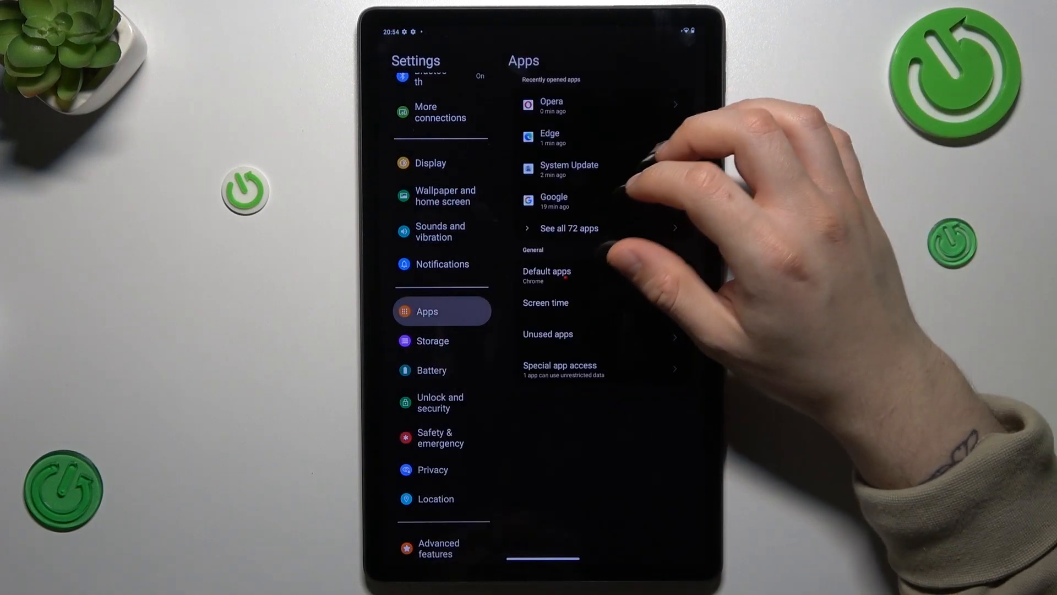
Step: Show all 72 installed apps, inspect FIFA Mobile's App info, and return to the list
{"action": "scroll", "scroll_direction": "down", "scroll_amount": 3}
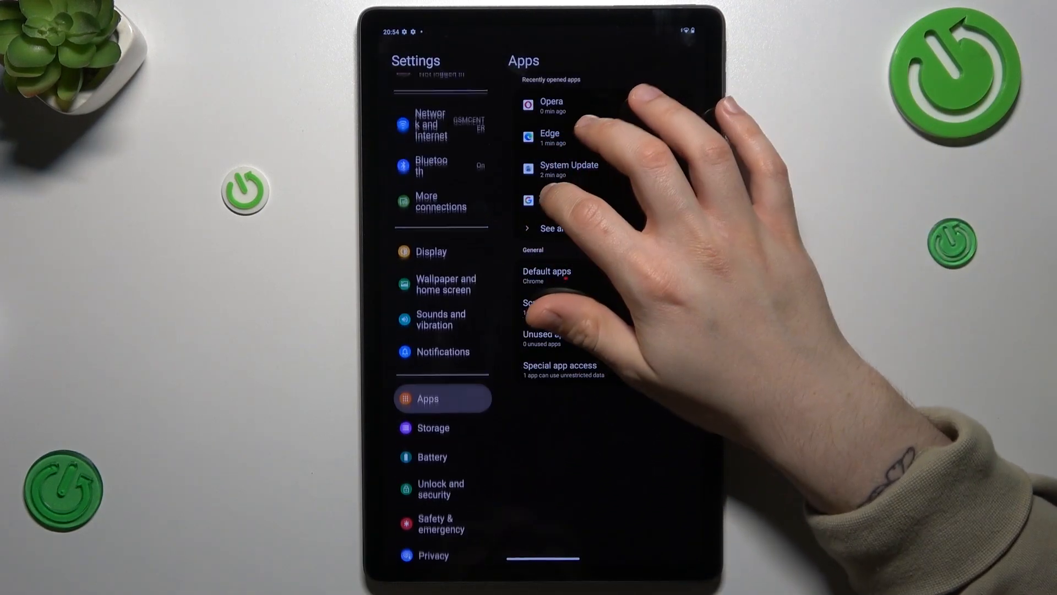
{"action": "left_click", "coordinate": [442, 351]}
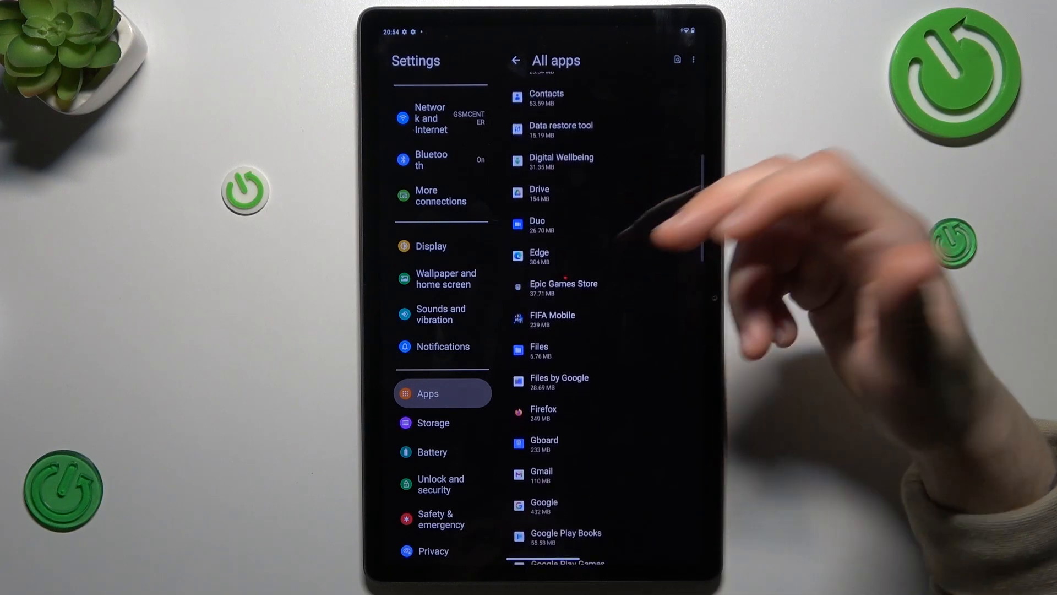
{"action": "left_click", "coordinate": [550, 319]}
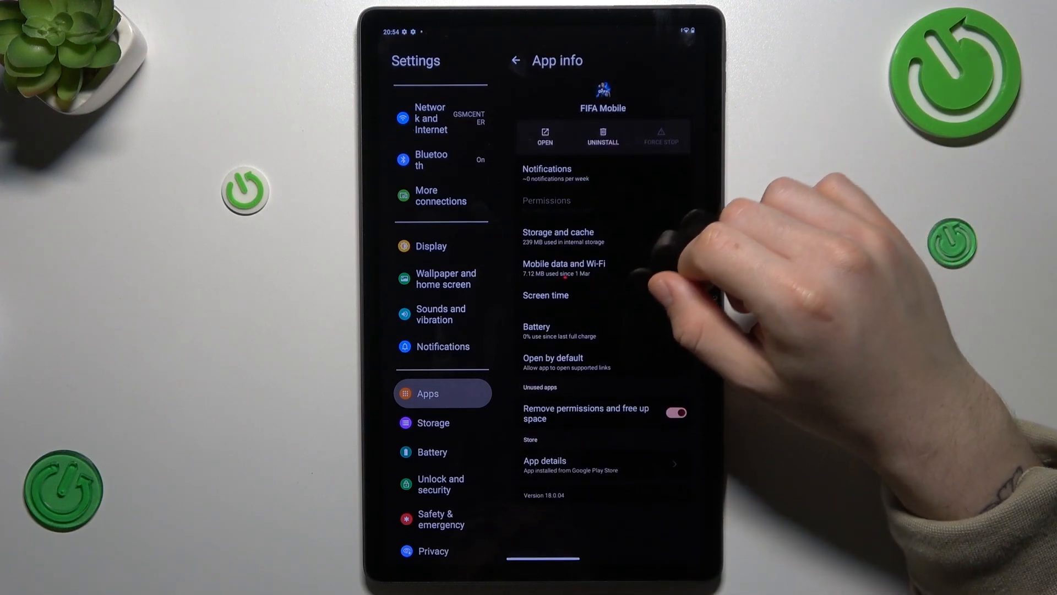
{"action": "left_click", "coordinate": [601, 137]}
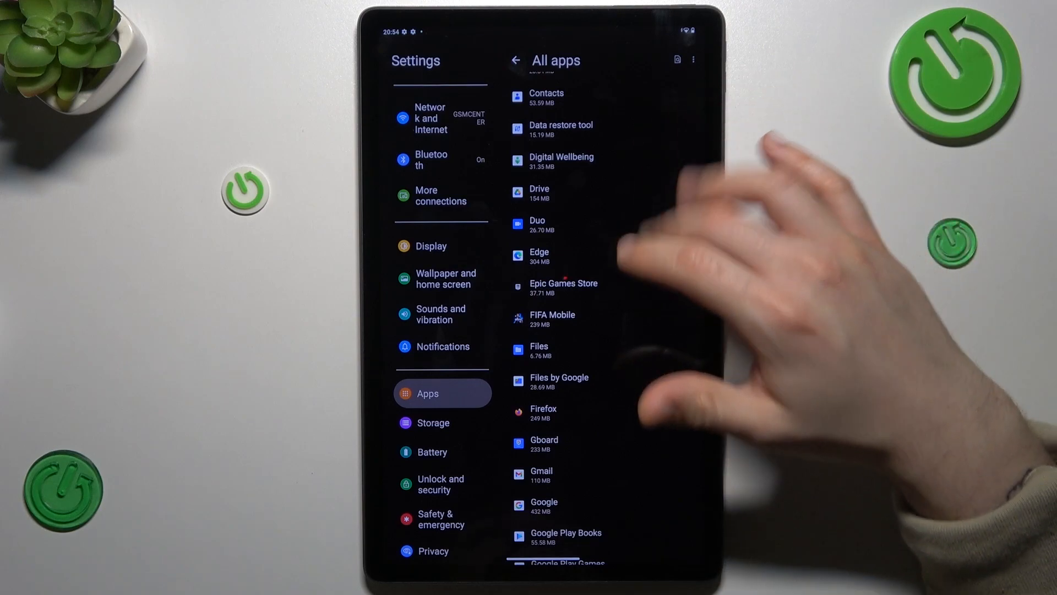
Step: Clear all of Chrome's data from its Storage and cache page, confirming Delete
{"action": "scroll", "scroll_direction": "up", "scroll_amount": 3}
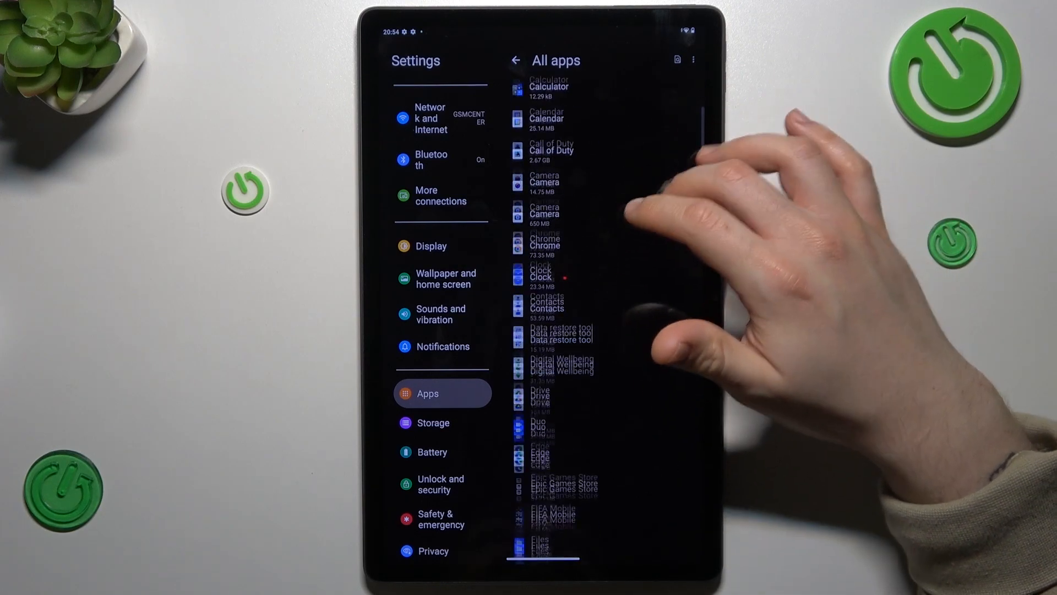
{"action": "scroll", "scroll_direction": "up", "scroll_amount": 3}
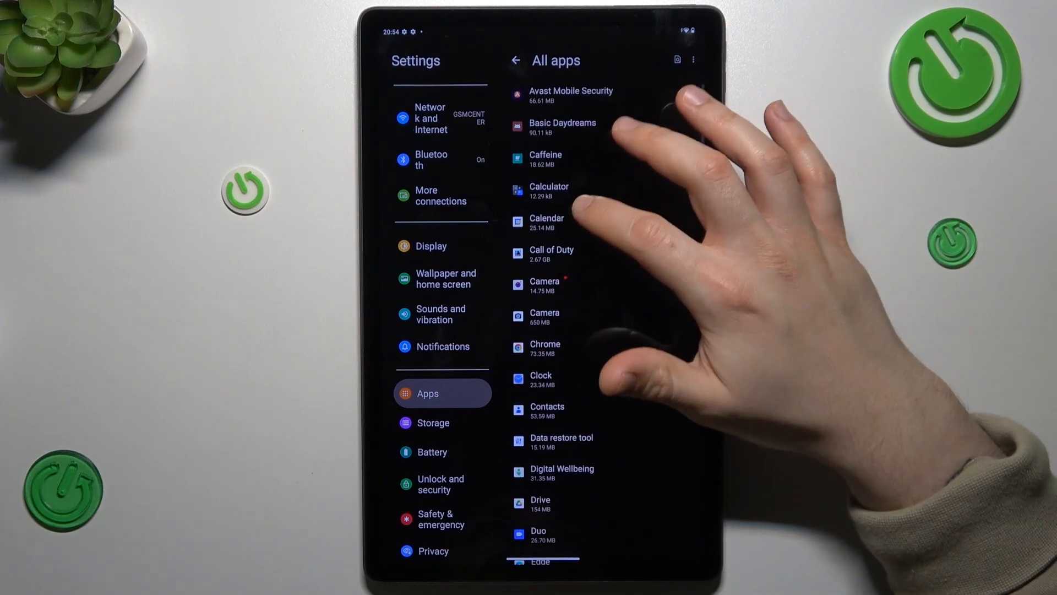
{"action": "left_click", "coordinate": [545, 348]}
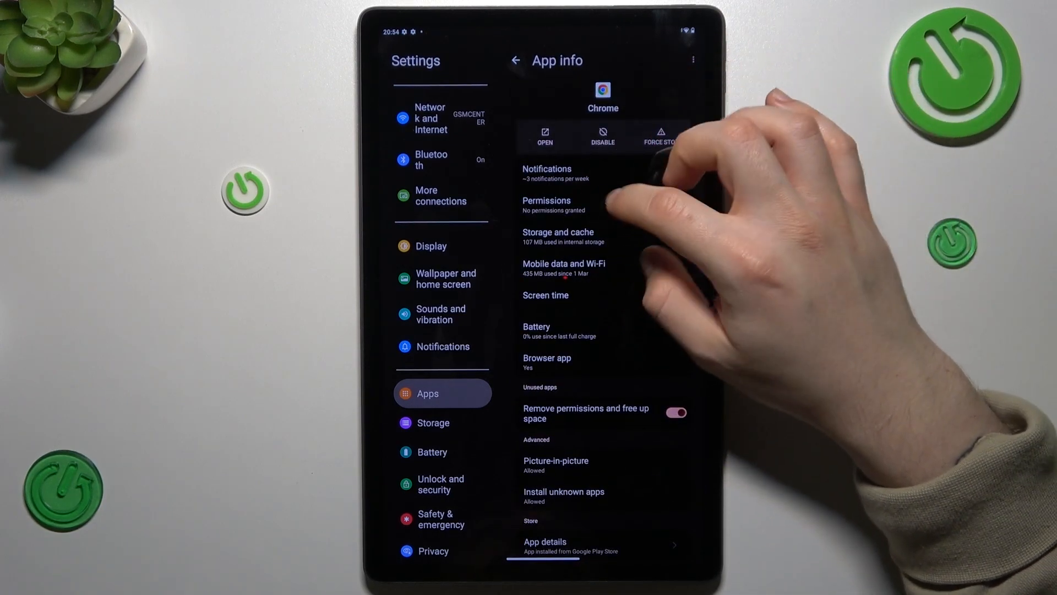
{"action": "left_click", "coordinate": [558, 236]}
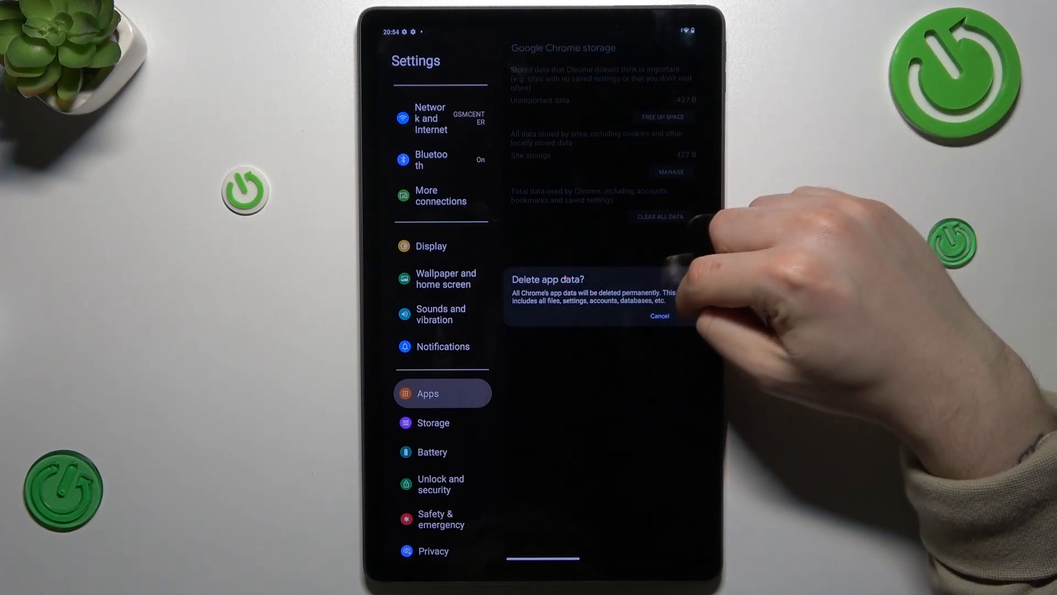
{"action": "left_click", "coordinate": [658, 315]}
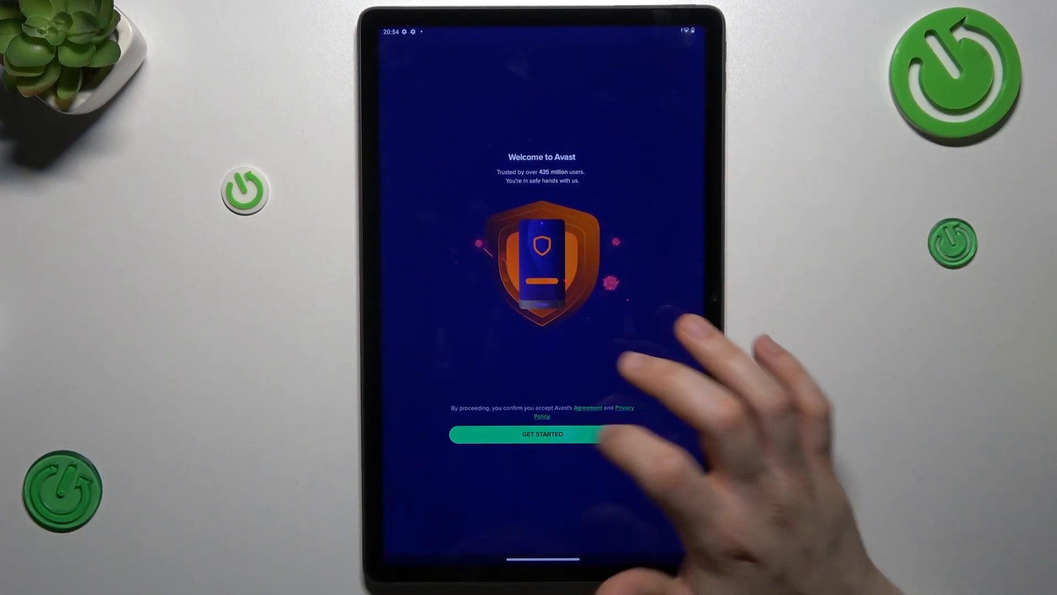
Step: Get through Avast's Get Started and intro pages and choose Continue as free
{"action": "left_click", "coordinate": [542, 433]}
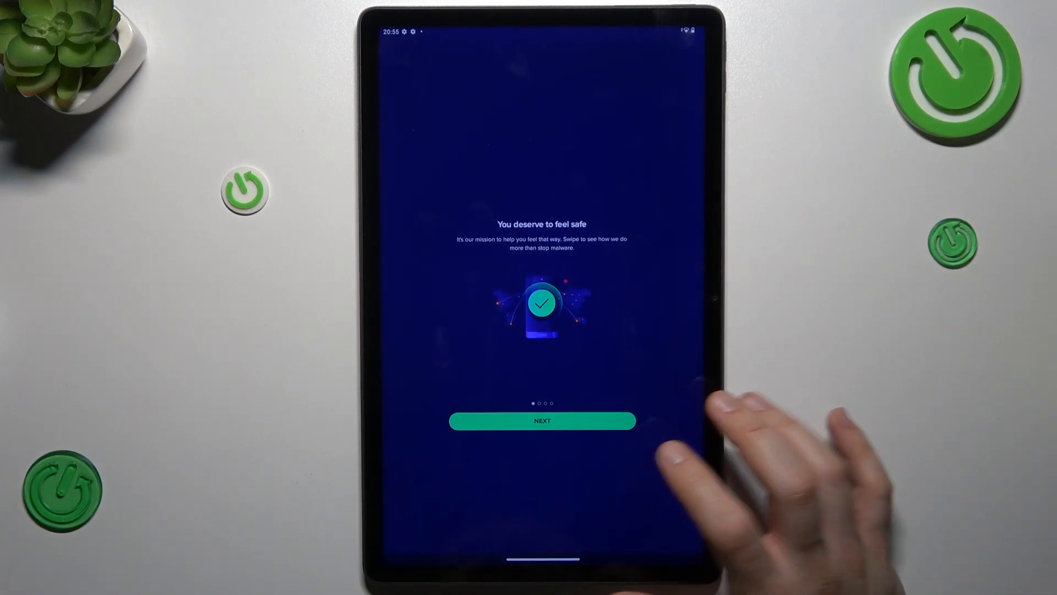
{"action": "left_click", "coordinate": [541, 420]}
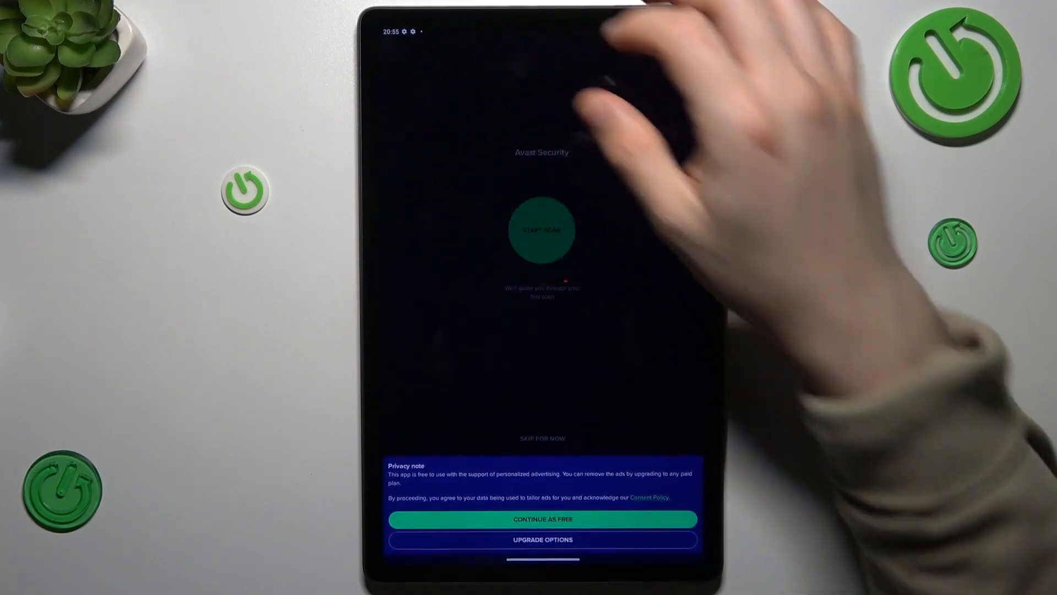
{"action": "left_click", "coordinate": [541, 518]}
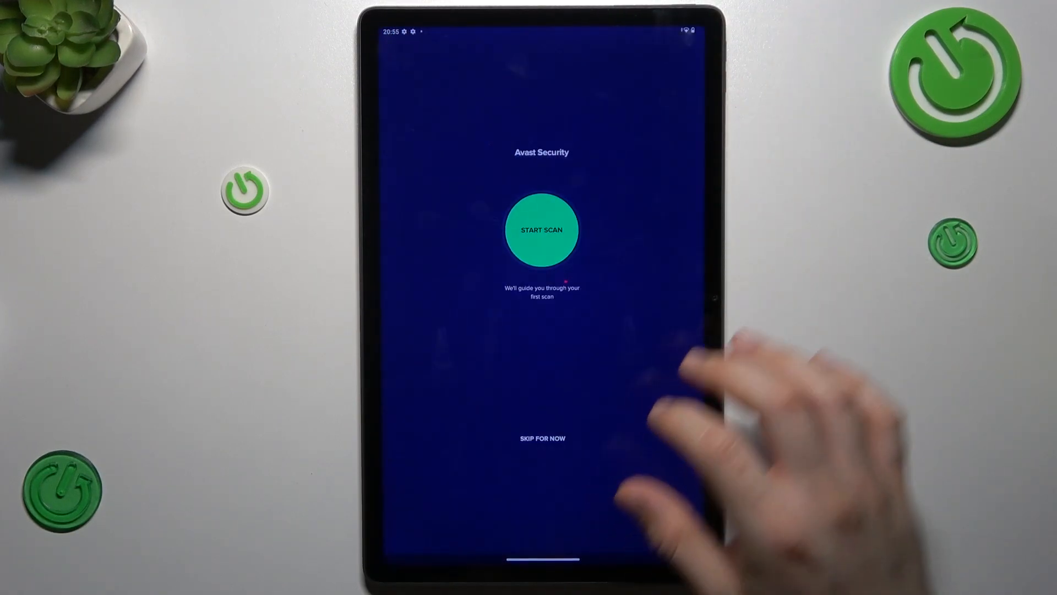